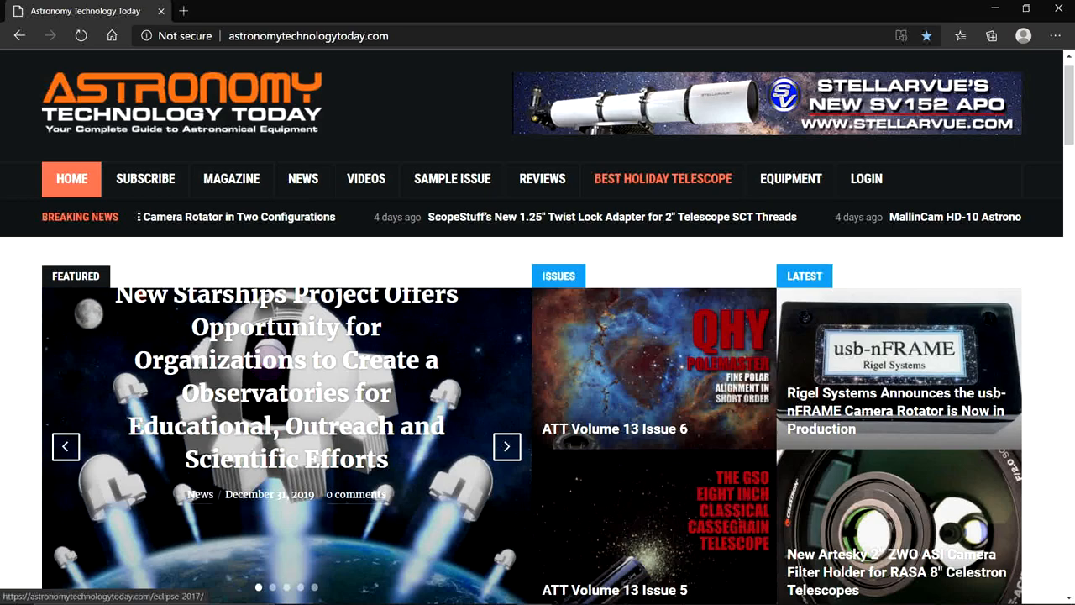
# Follow the Artesky link to the telescopi-artesky.it page for the 2" ZWO ASI filter rack for RASA 8.
pyautogui.click(897, 571)
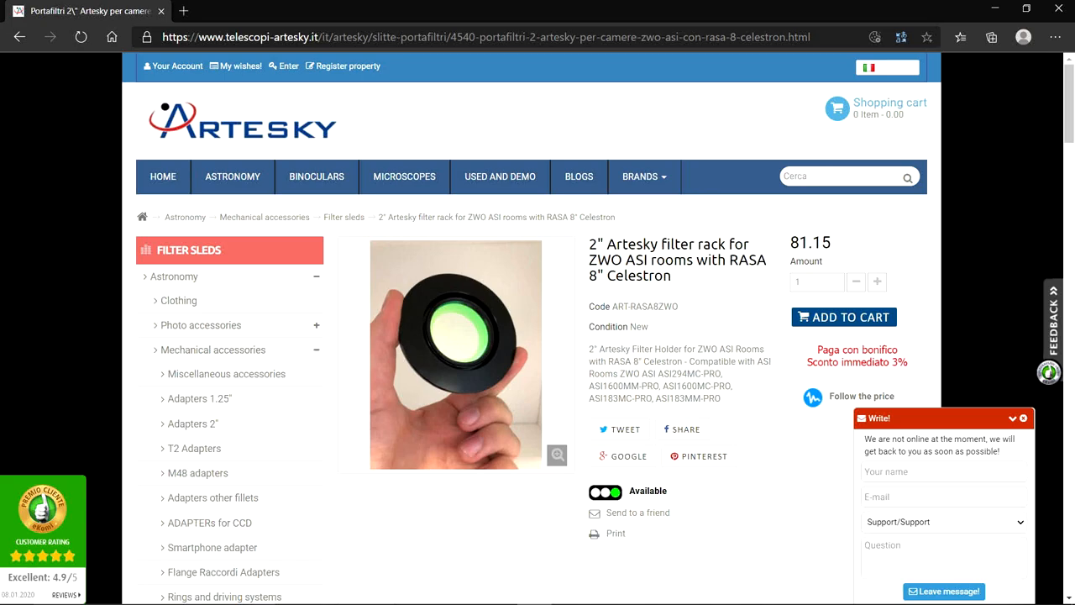